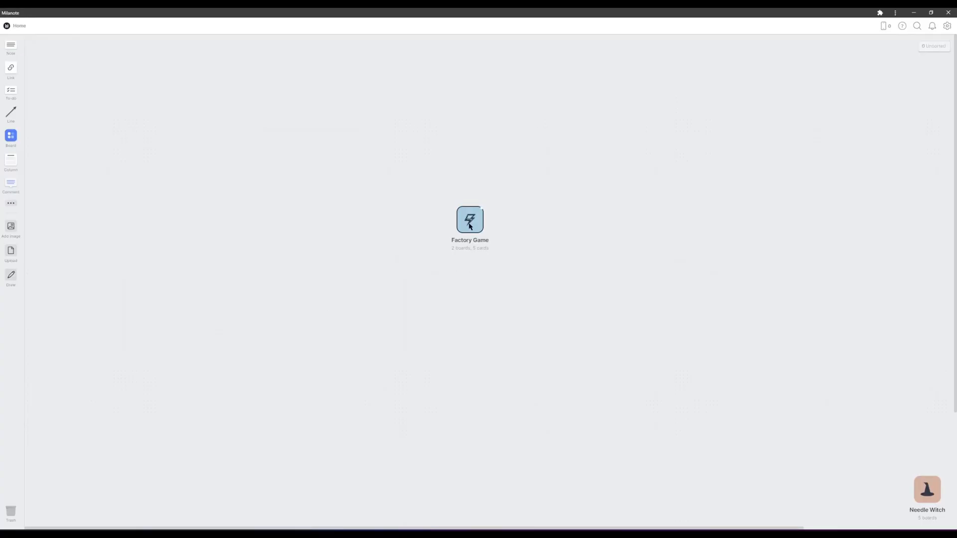
- Browse the Factory Game project's Art board of reference images in Milanote
double_click(469, 220)
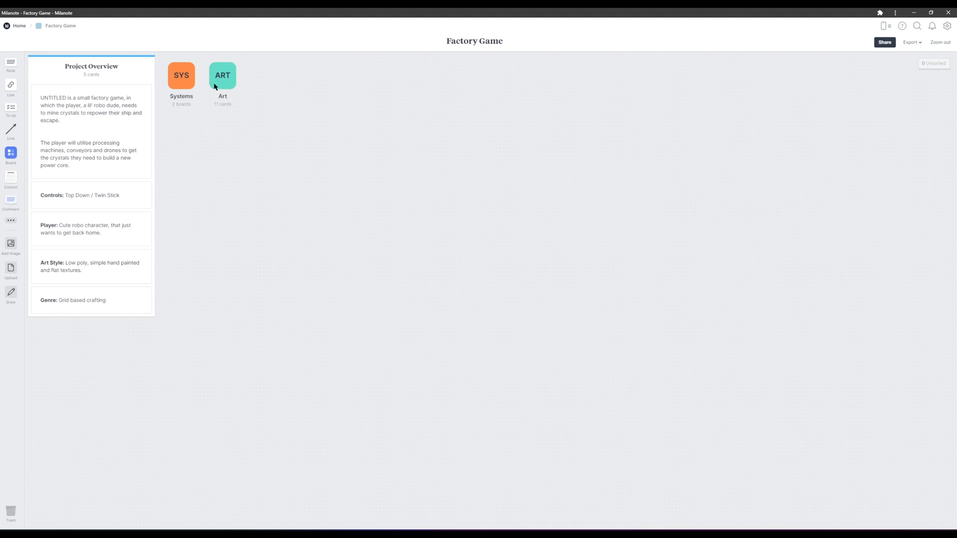
double_click(222, 76)
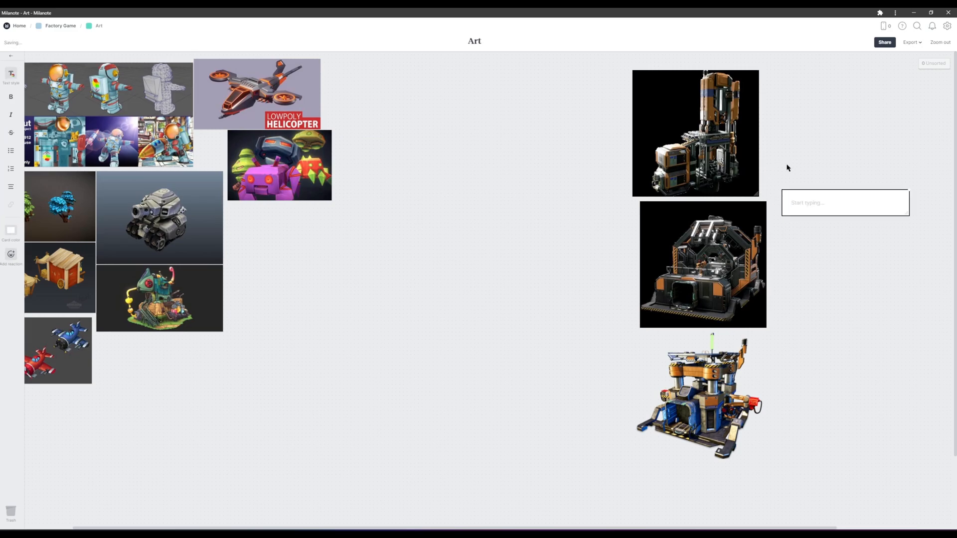
text(I real)
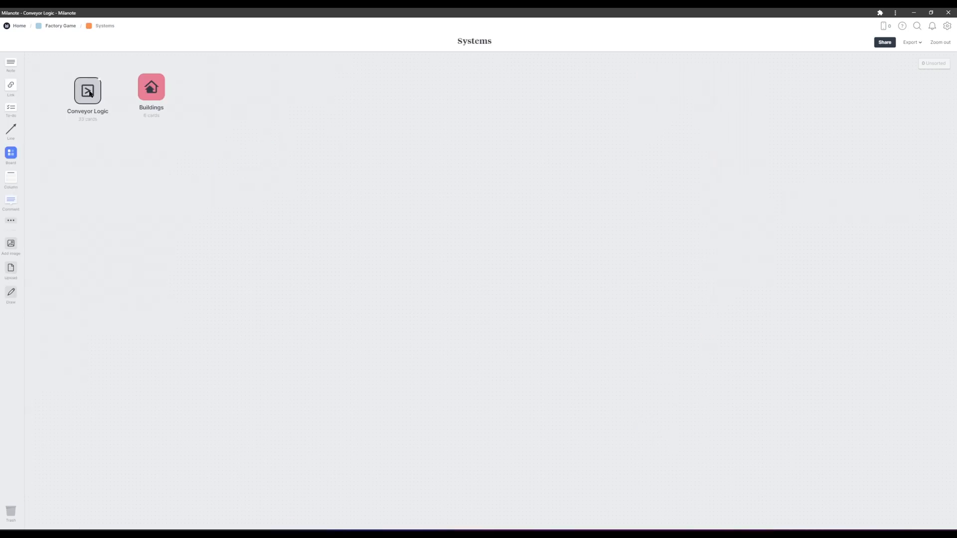
double_click(88, 90)
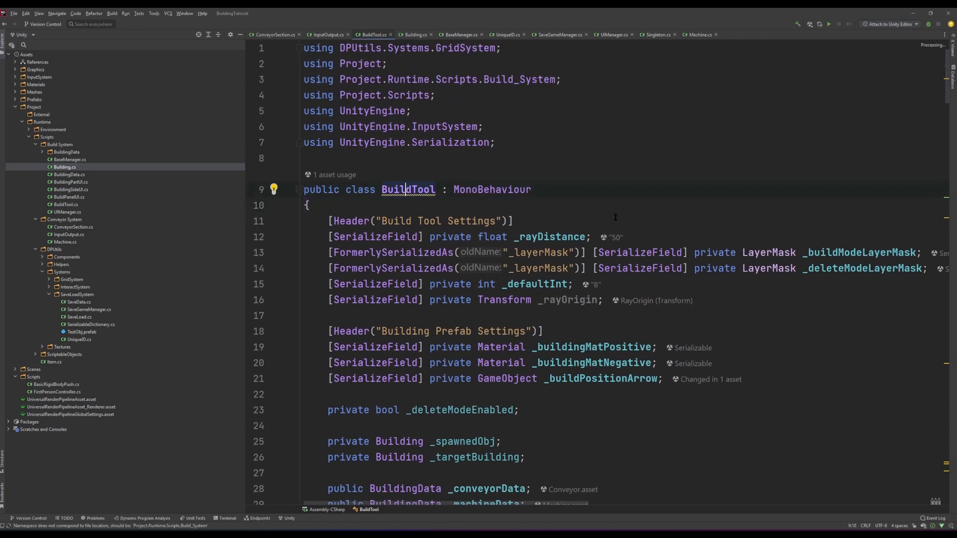
- Move BuildTool into the Project.Runtime.Scripts.Build_System namespace via the lightbulb fix
click(274, 189)
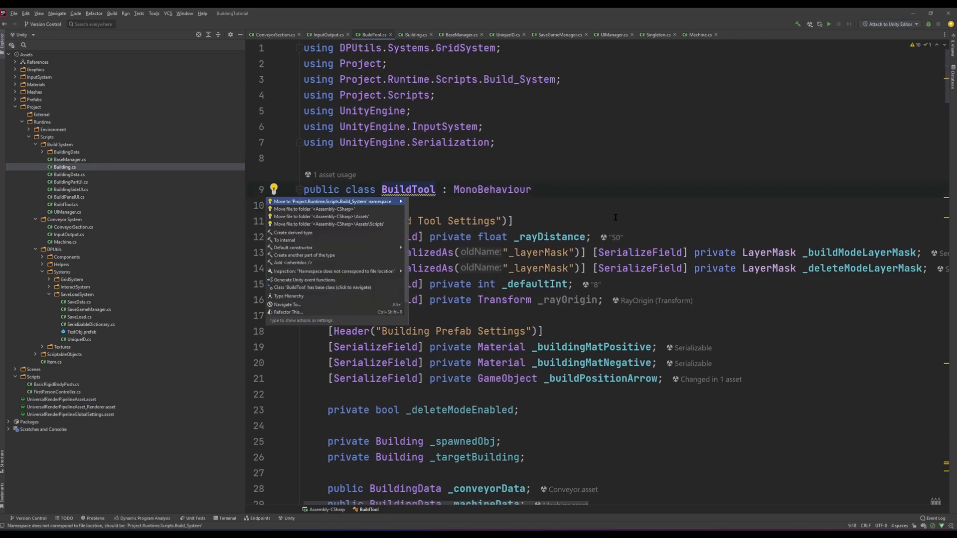
click(335, 201)
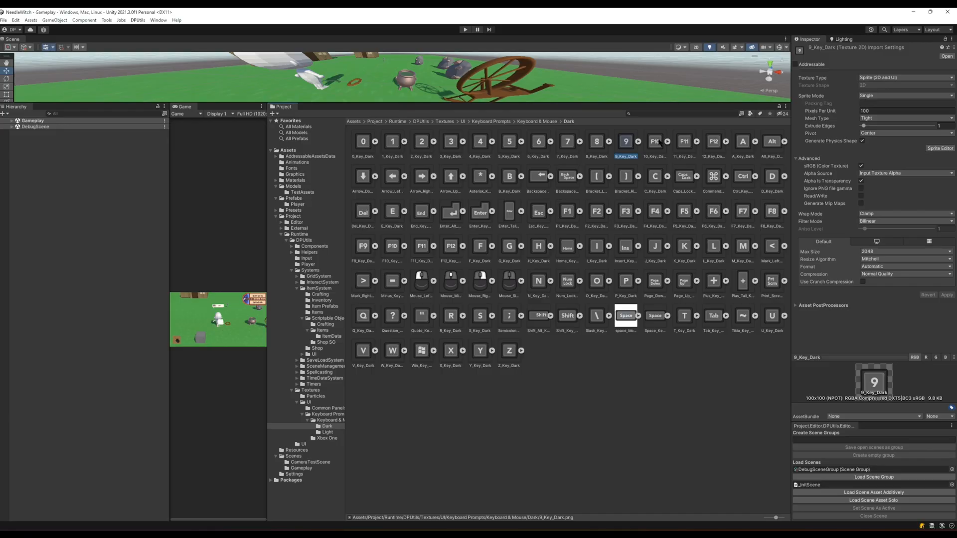
- Inspect the F10 key sprite, then select XboxOne_Dpad_Left in the Xbox One textures folder
click(654, 142)
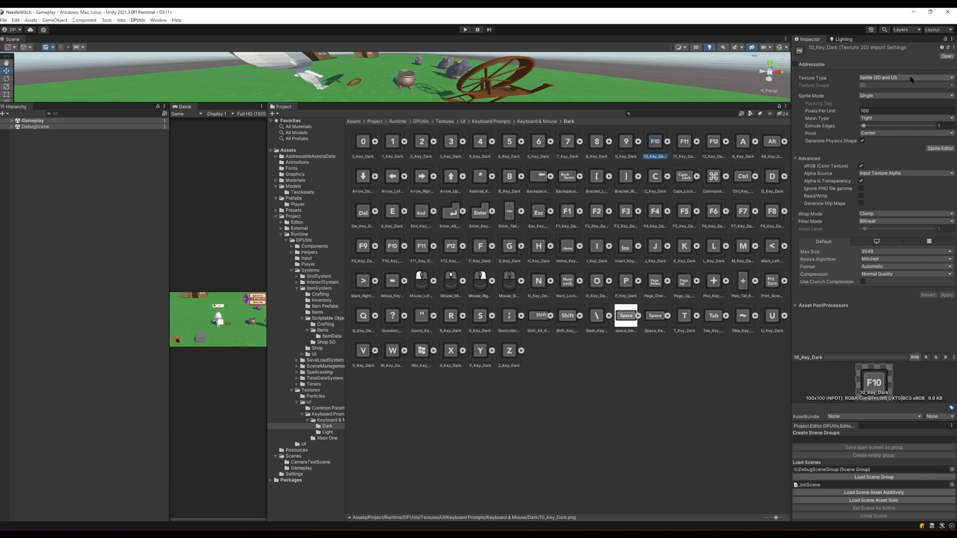
click(906, 77)
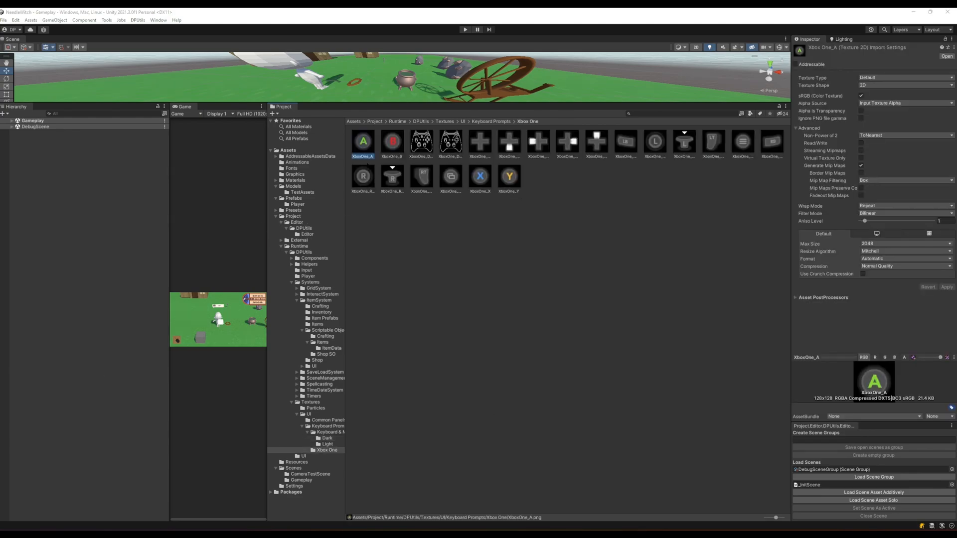
click(421, 141)
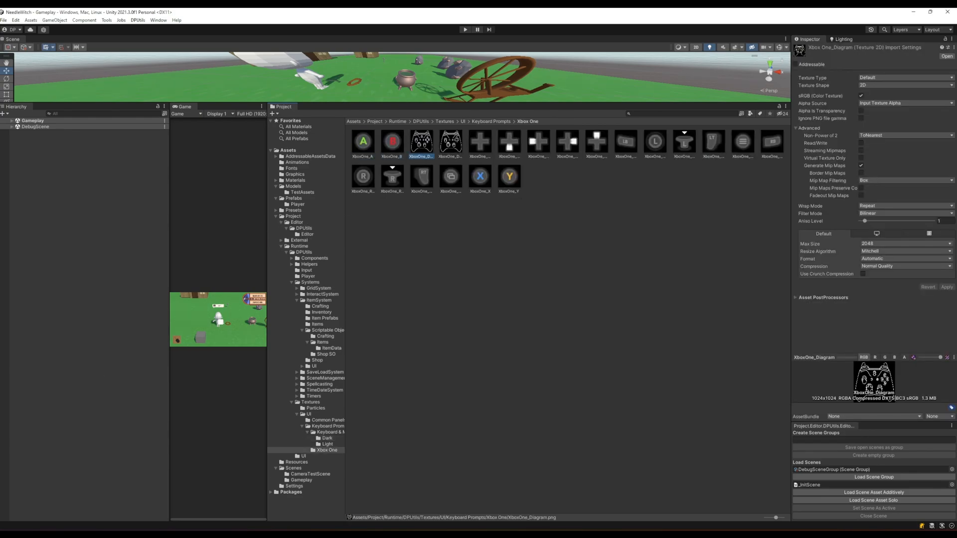
click(508, 142)
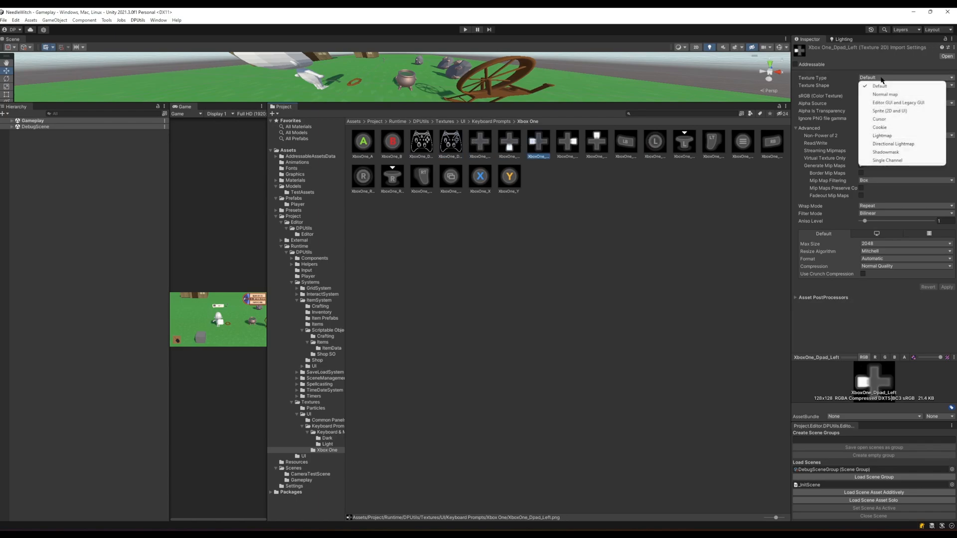
- Set XboxOne_Dpad_Left to Sprite (2D and UI) and save its import settings as a preset
click(889, 111)
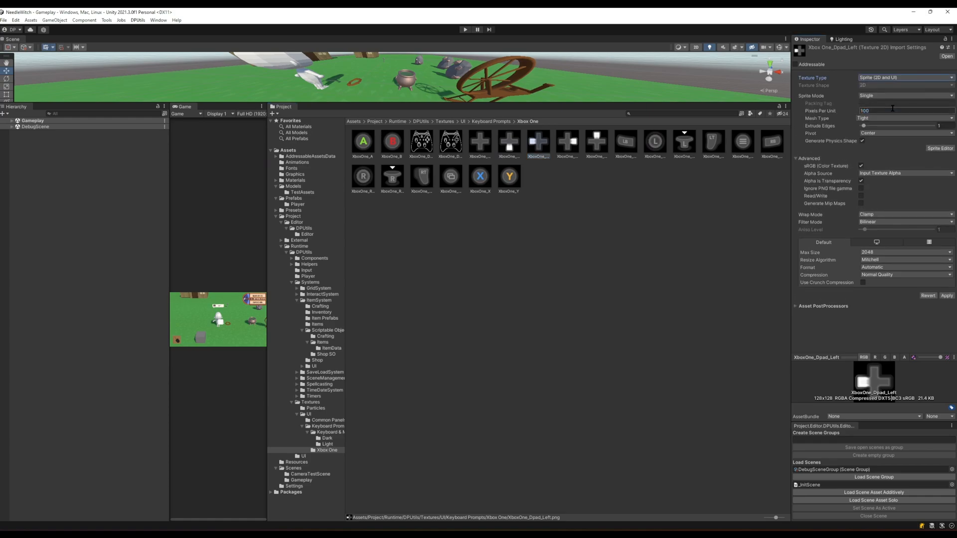
click(947, 295)
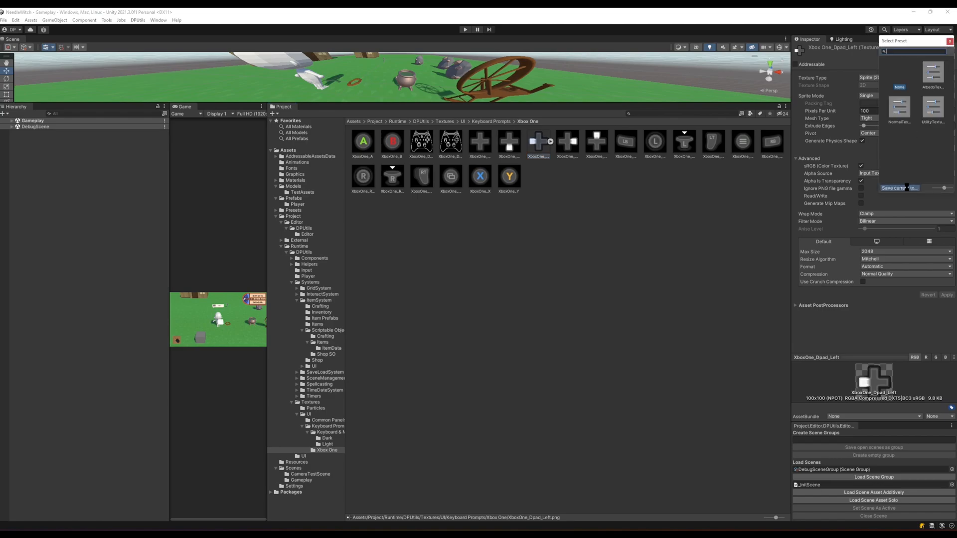
click(900, 187)
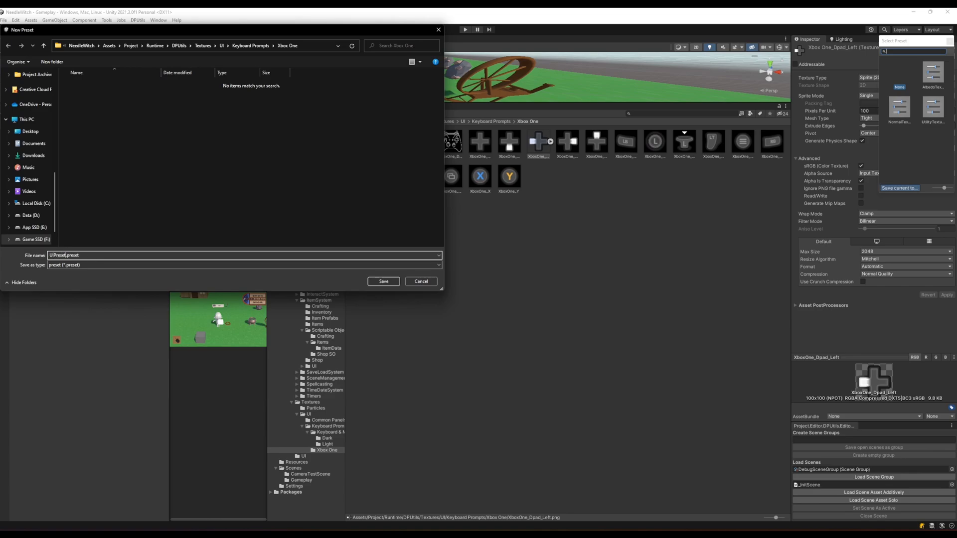
click(421, 281)
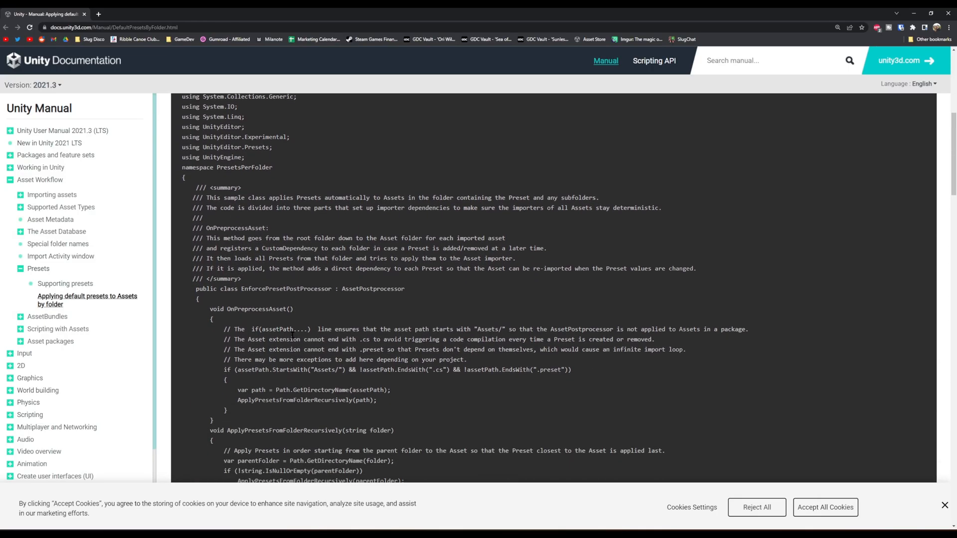
scroll(down, 3)
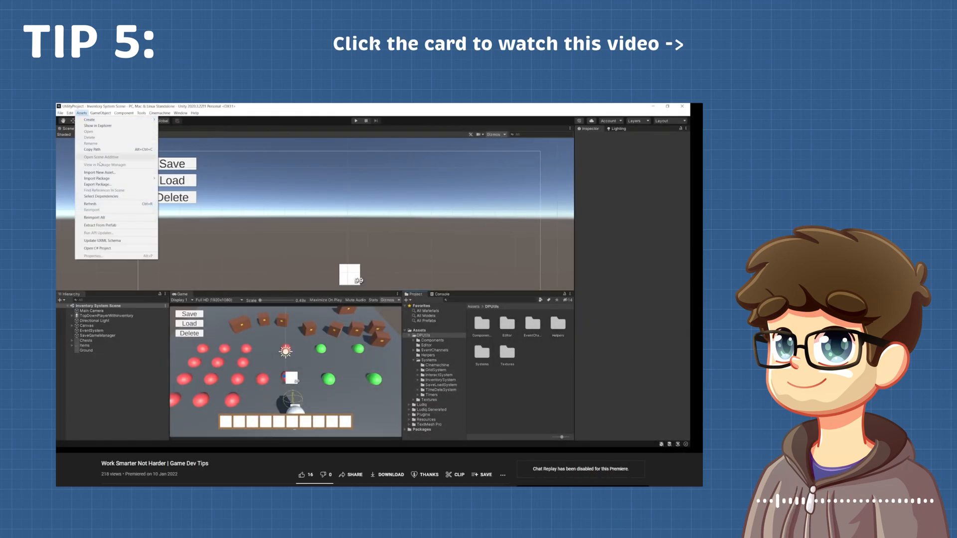
- Go to the Unity Asset Store homepage from the bookmarks bar
click(98, 184)
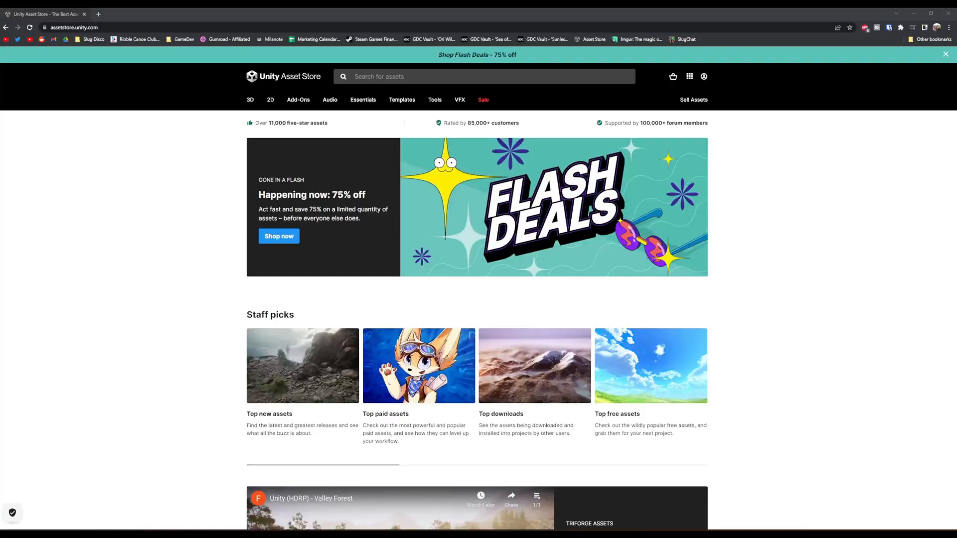
scroll(down, 3)
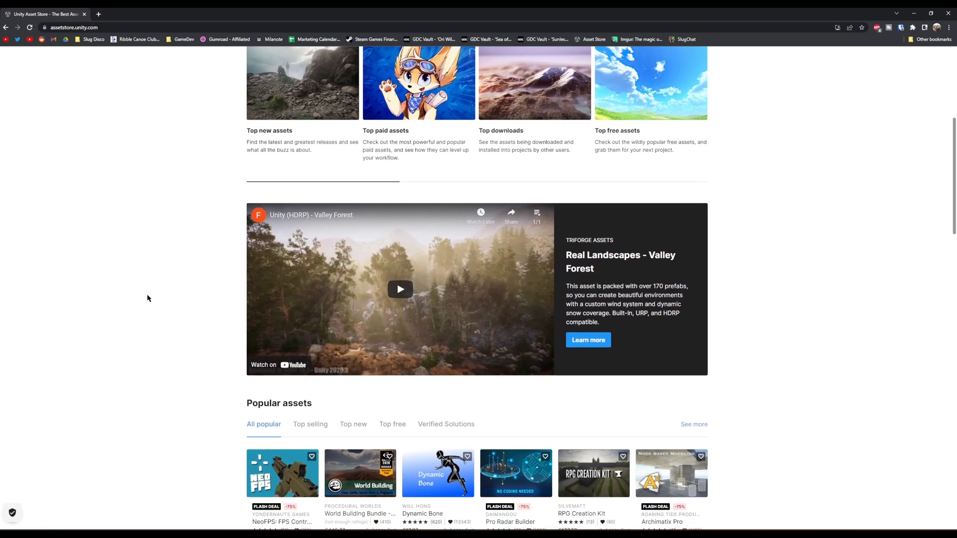
scroll(down, 3)
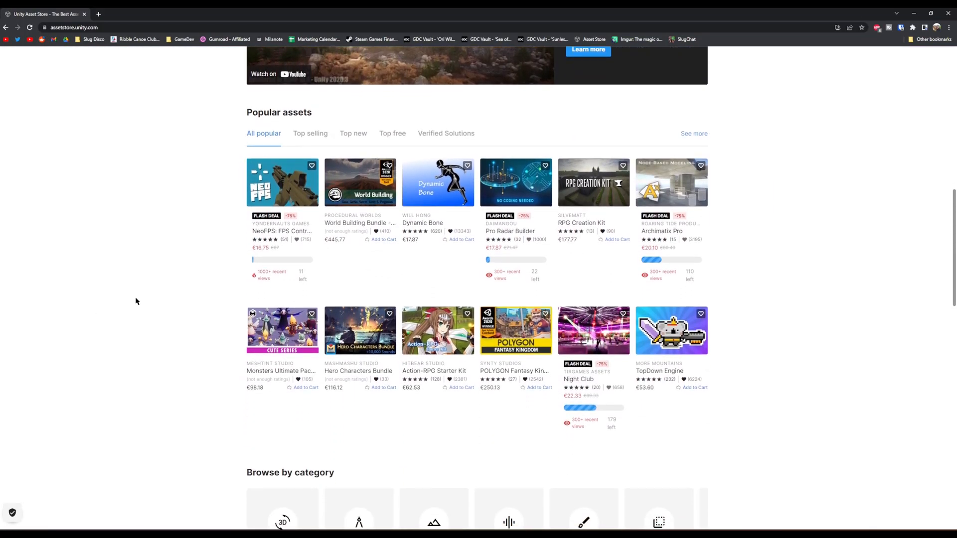
scroll(down, 3)
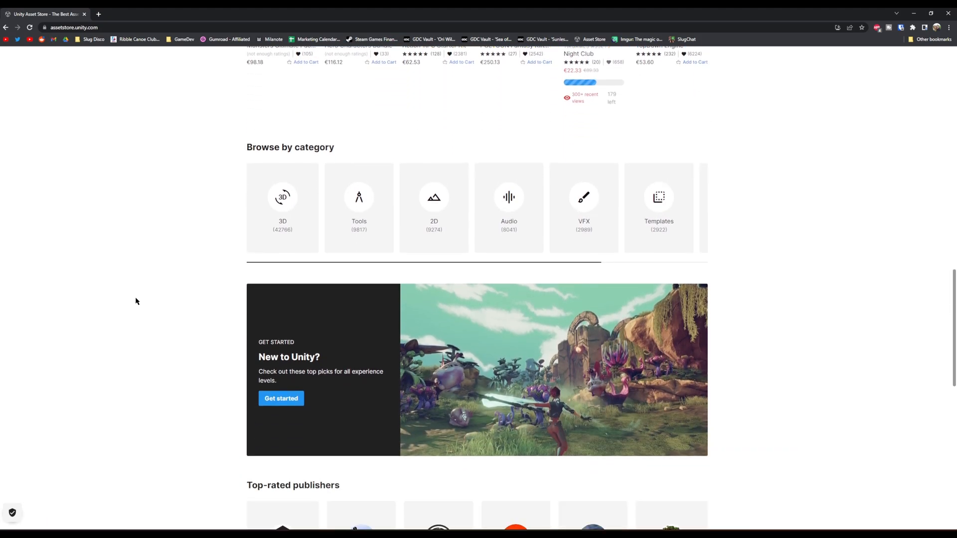